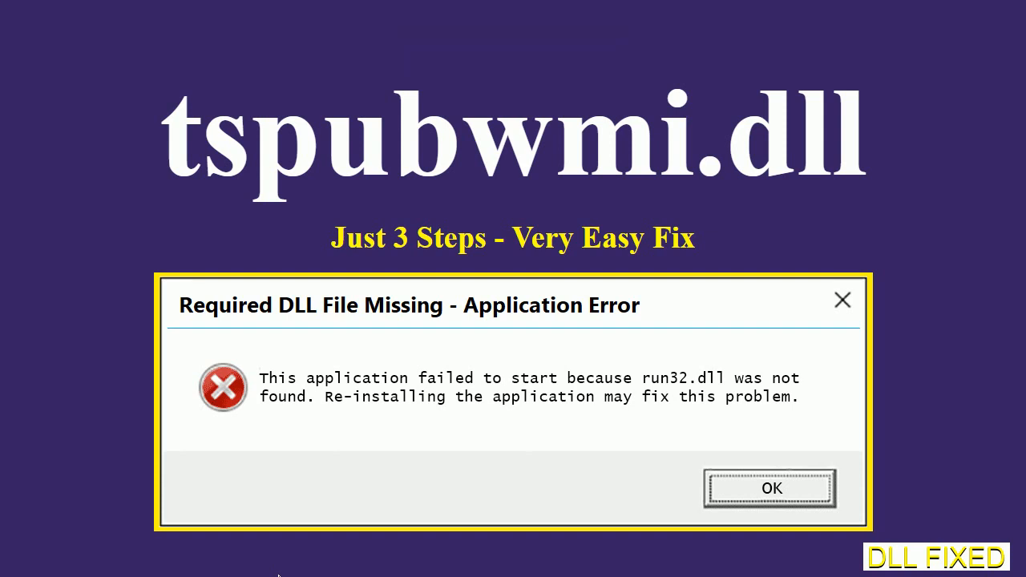
Open Google Chrome on the hows.tech page for downloading the missing tspubwmi.dll.
left_click(770, 488)
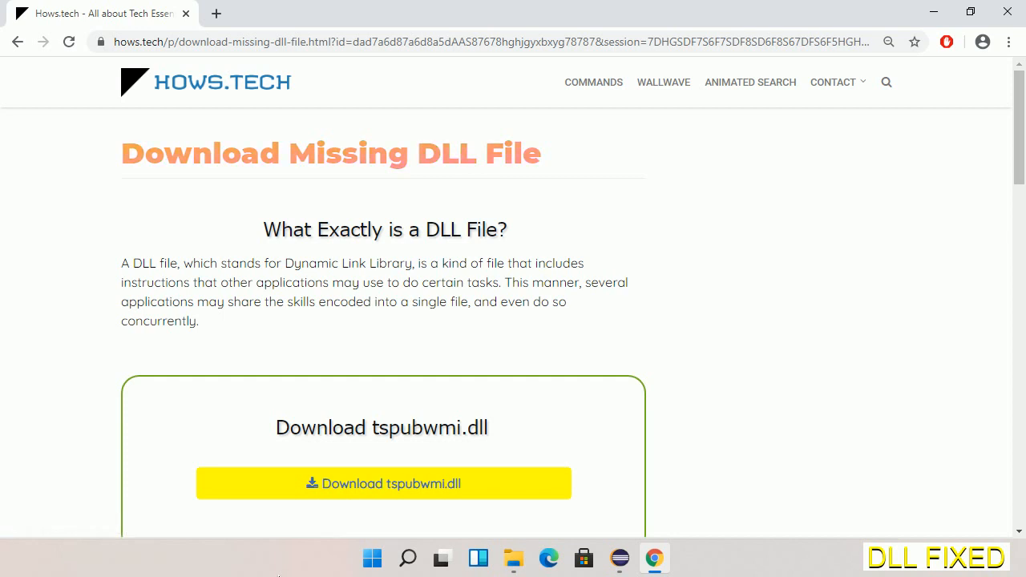
mouse_move(383, 483)
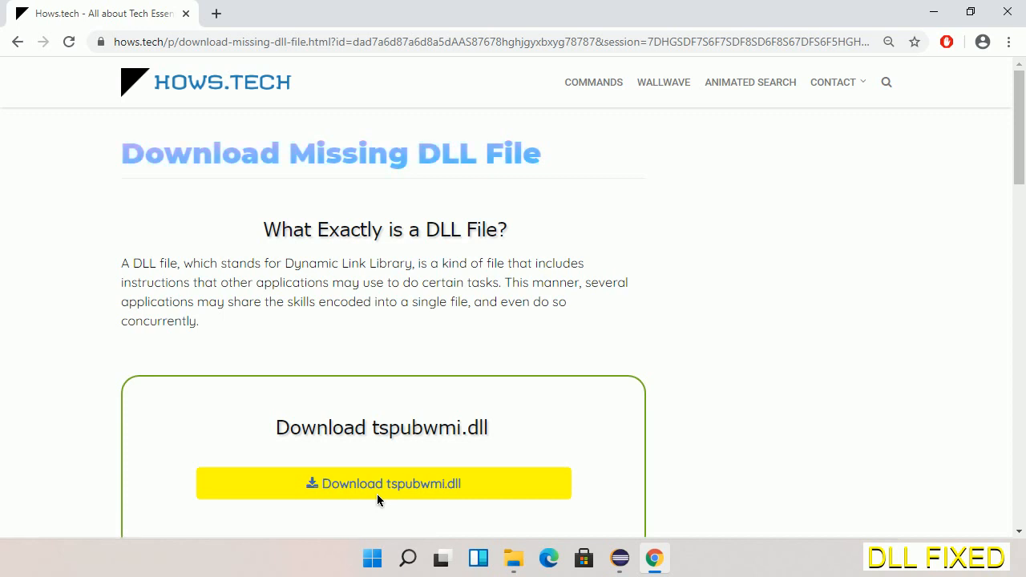
Download tspubwmi.dll and save it to the Downloads folder on New Volume (E:).
left_click(215, 13)
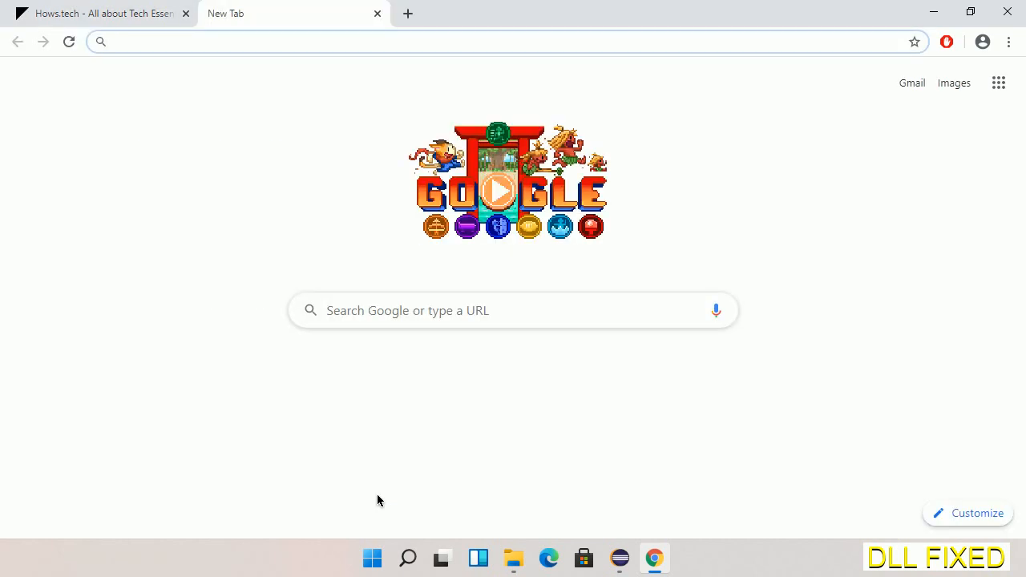
left_click(68, 42)
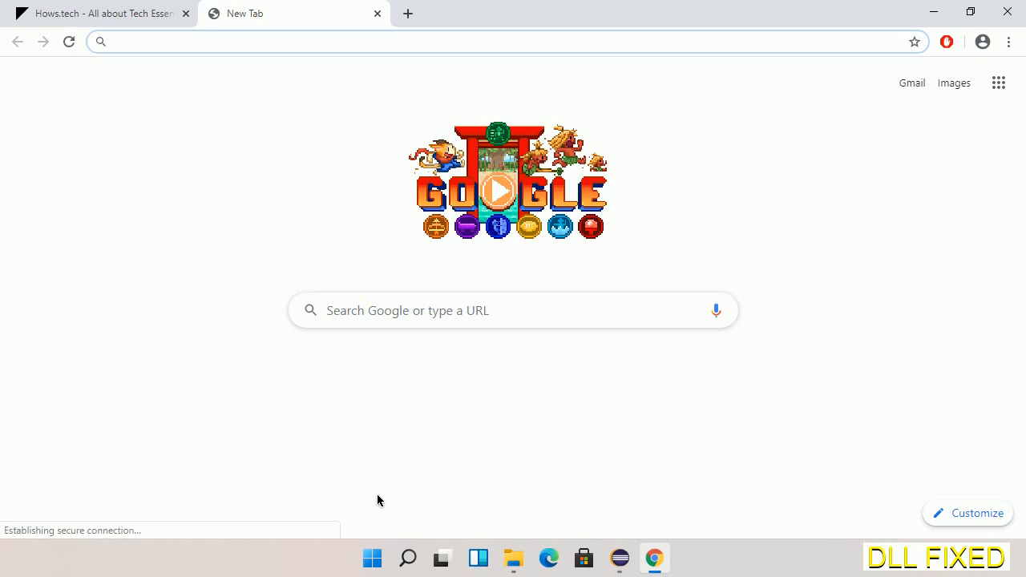
left_click(382, 484)
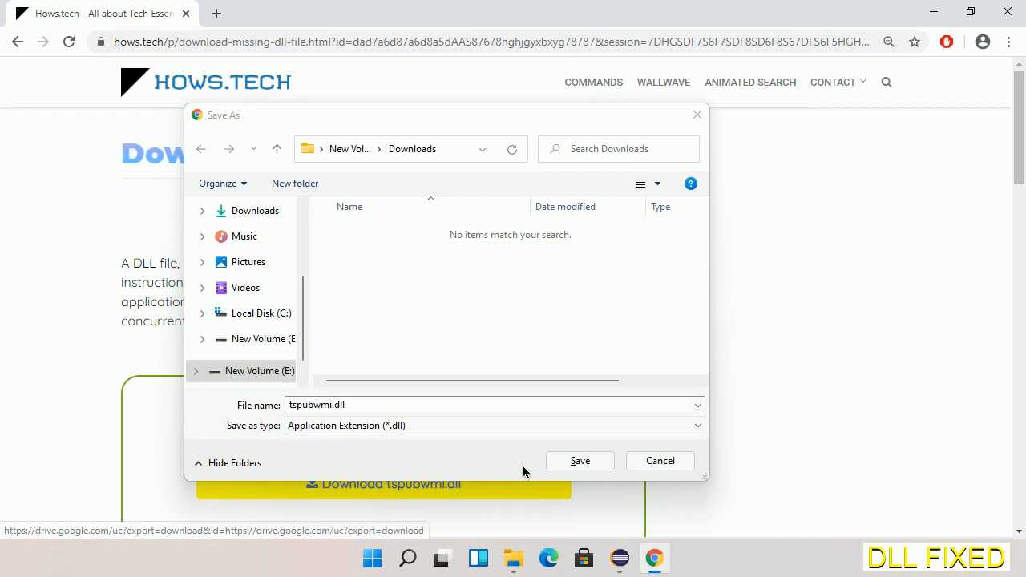
left_click(580, 460)
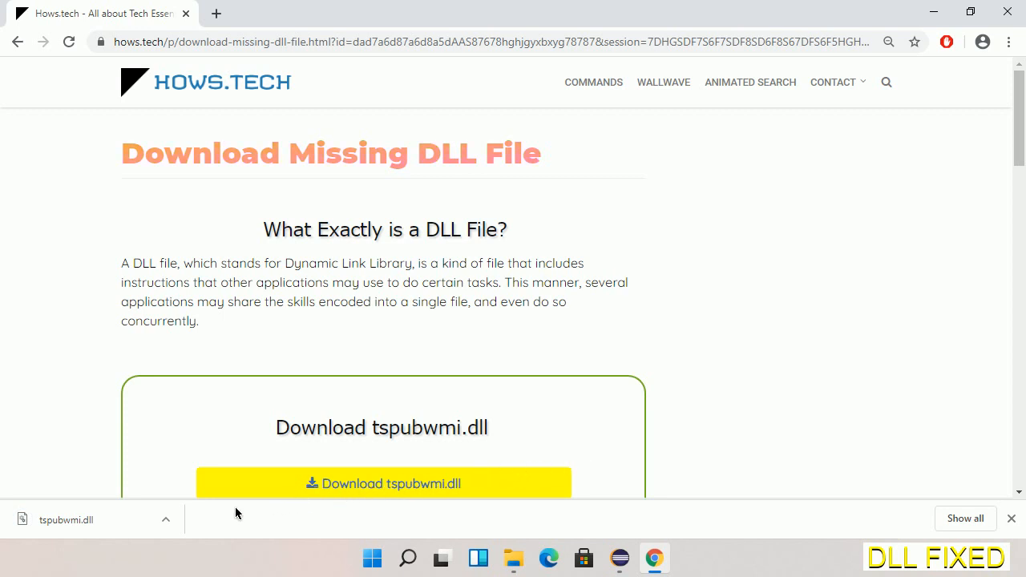
left_click(166, 519)
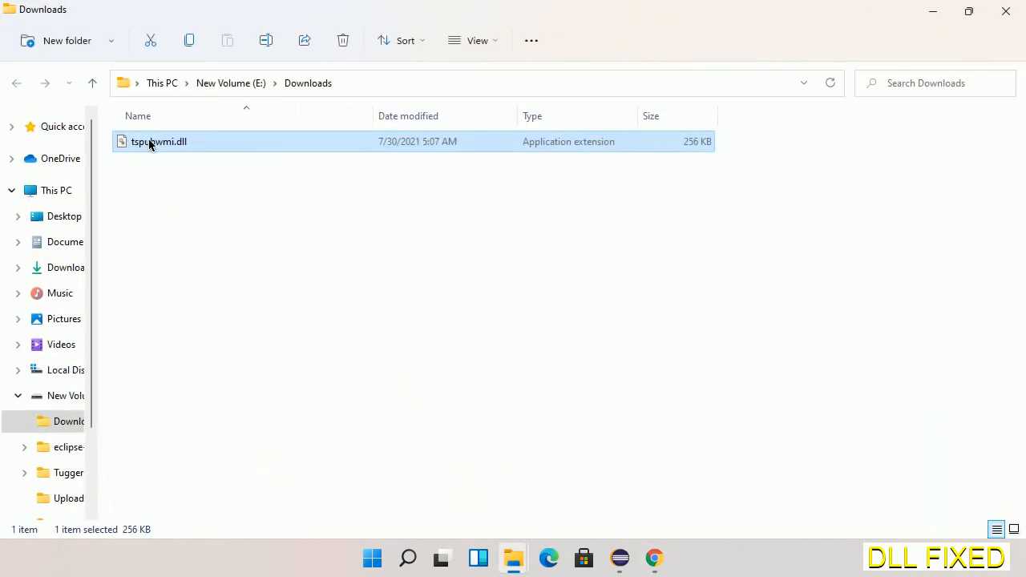
Copy tspubwmi.dll from the Downloads folder via its right-click menu.
right_click(158, 141)
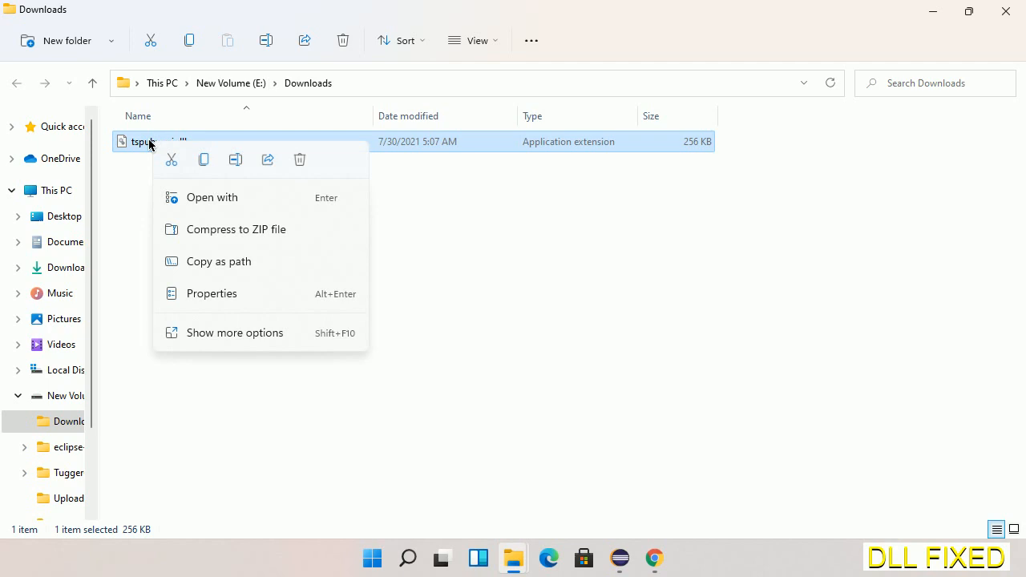
mouse_move(203, 160)
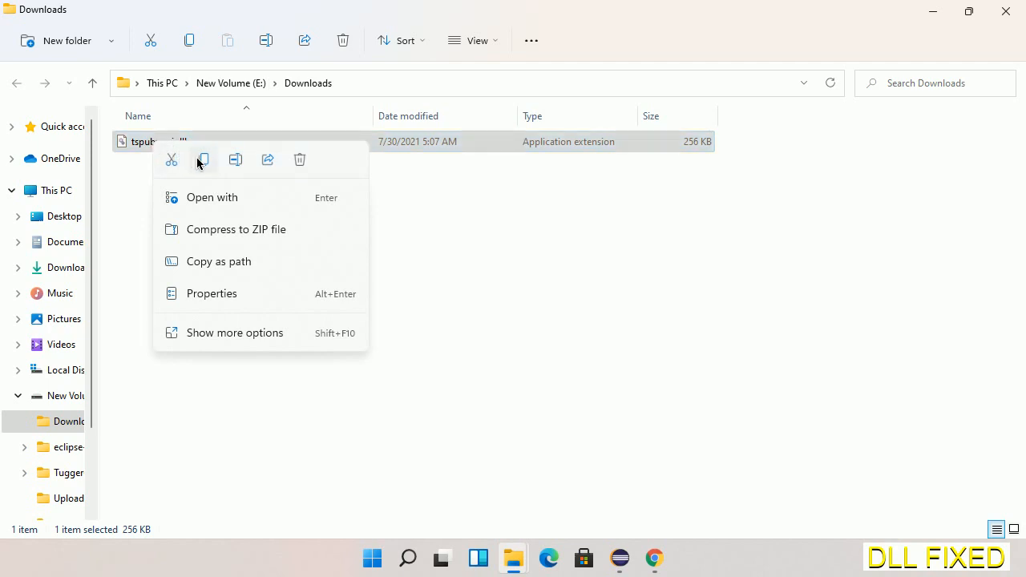
left_click(202, 160)
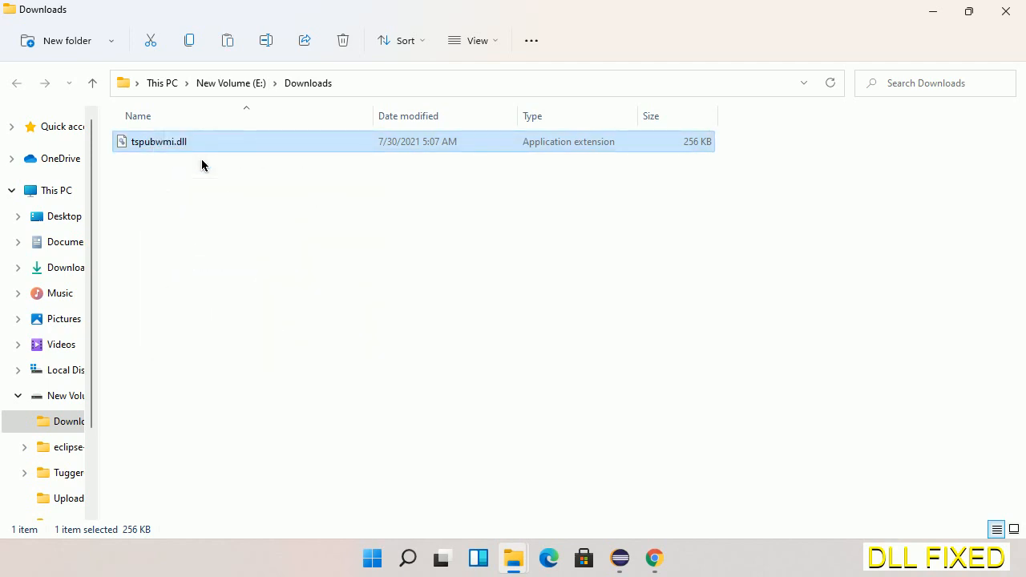
mouse_move(125, 178)
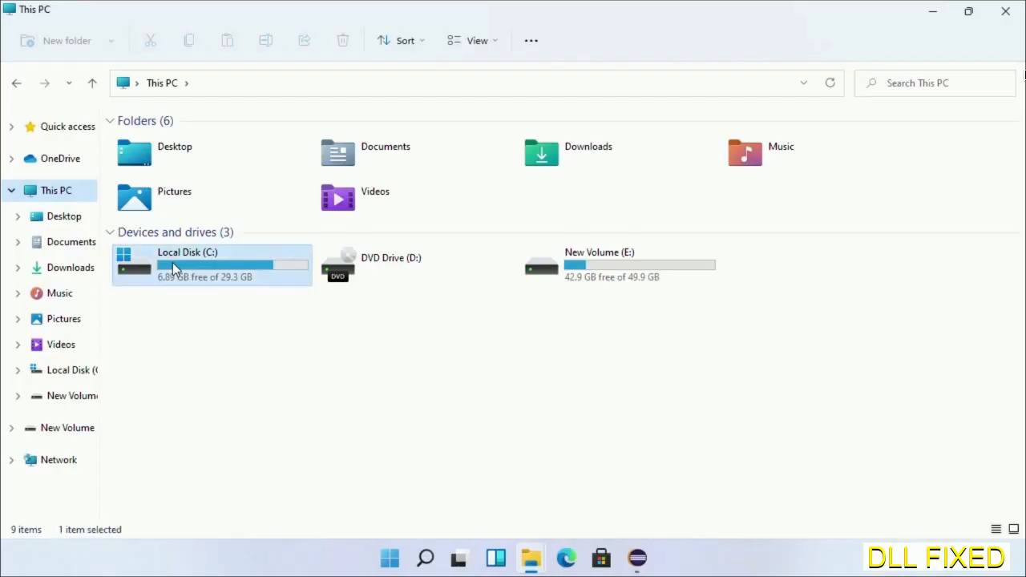
Paste tspubwmi.dll into C:\Windows\System32, approving the administrator permission prompt.
double_click(187, 264)
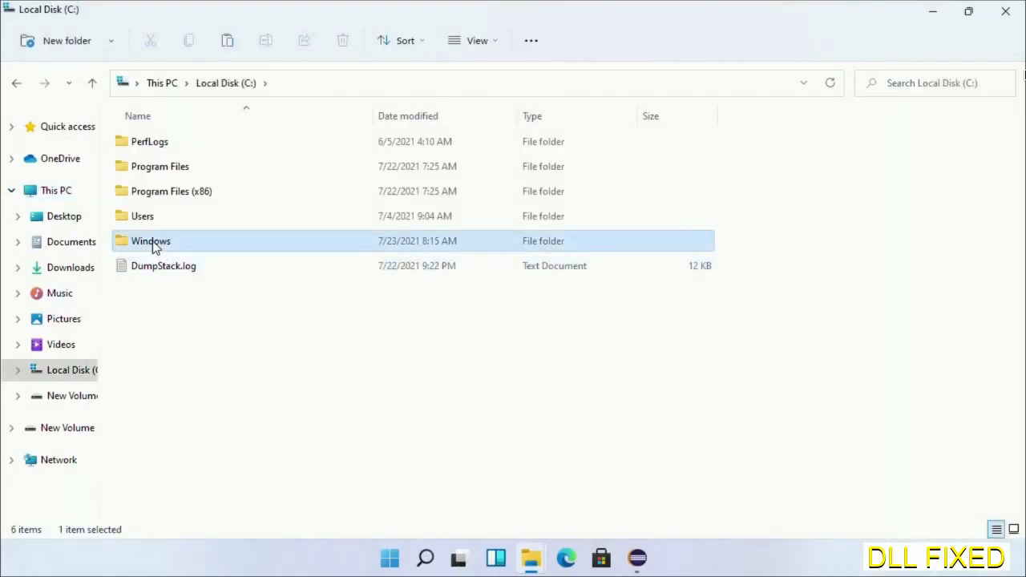
double_click(151, 240)
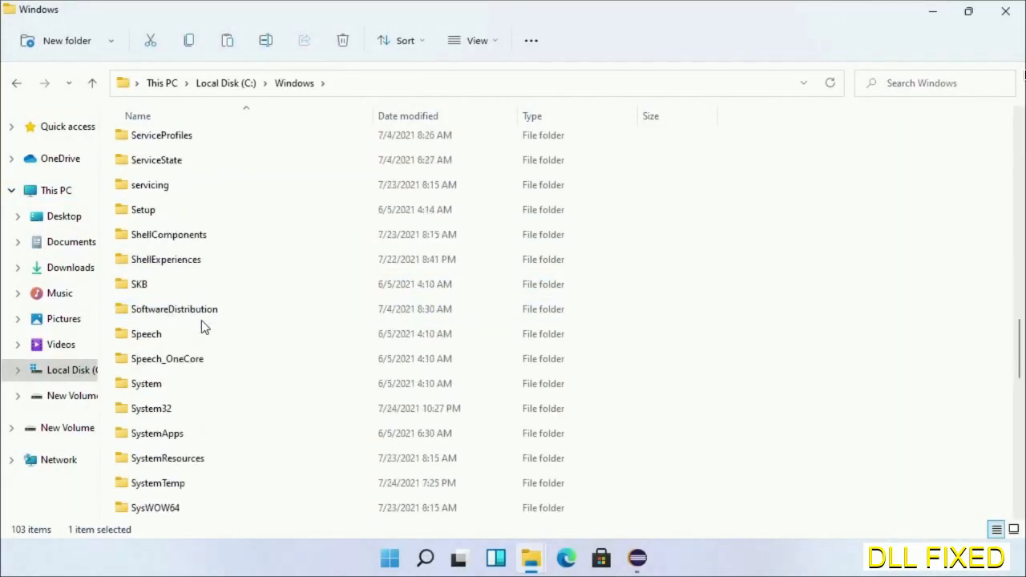
scroll("down", 3)
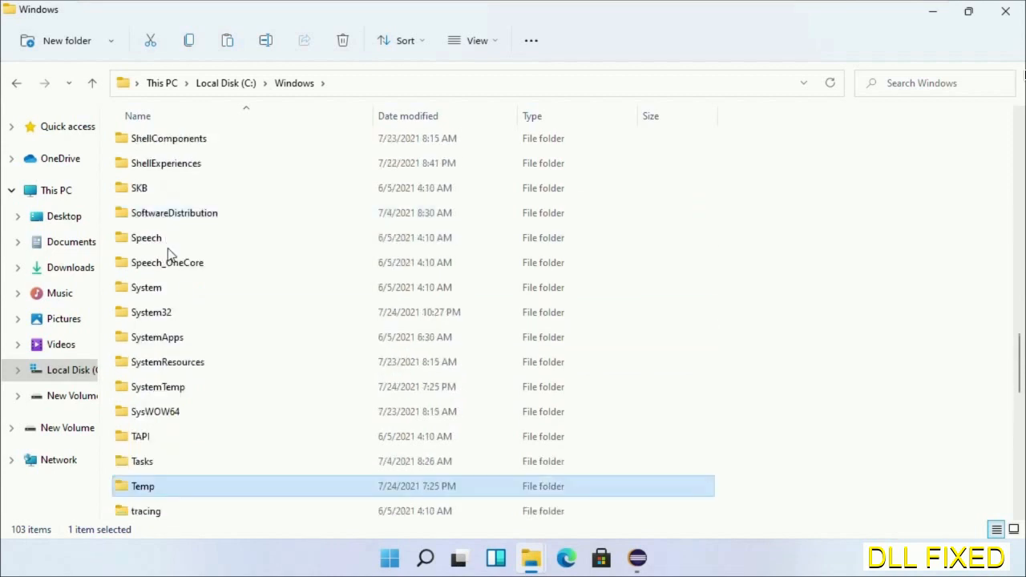
double_click(151, 312)
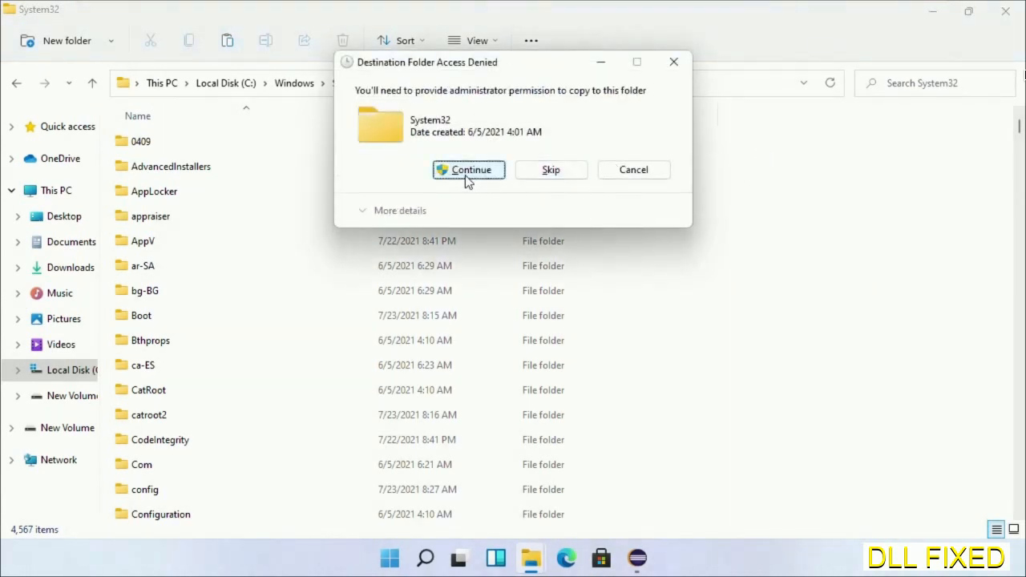
left_click(468, 169)
type("task")
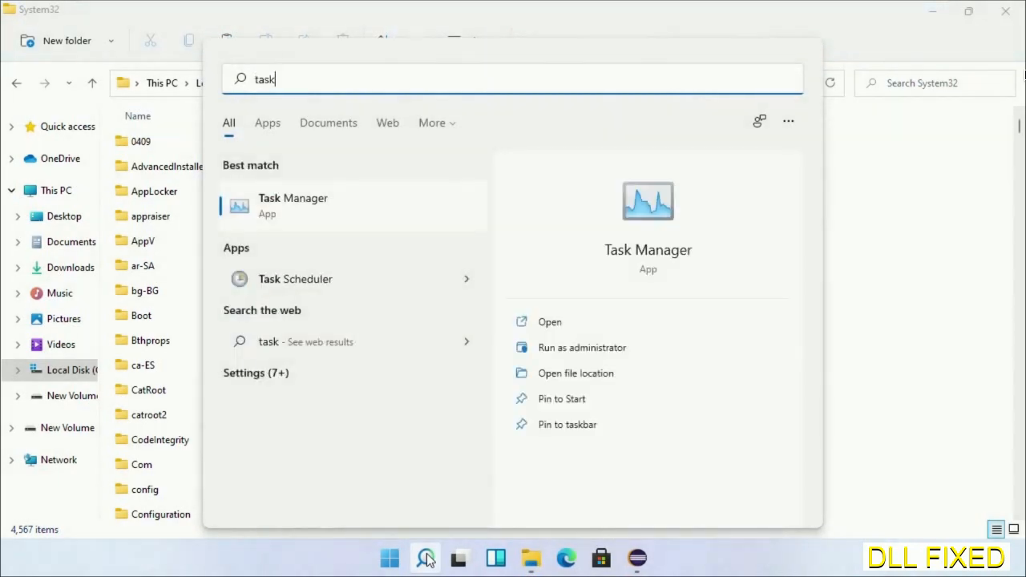
Run Task Manager as administrator and launch System32 cmd.exe with administrative privileges.
right_click(292, 205)
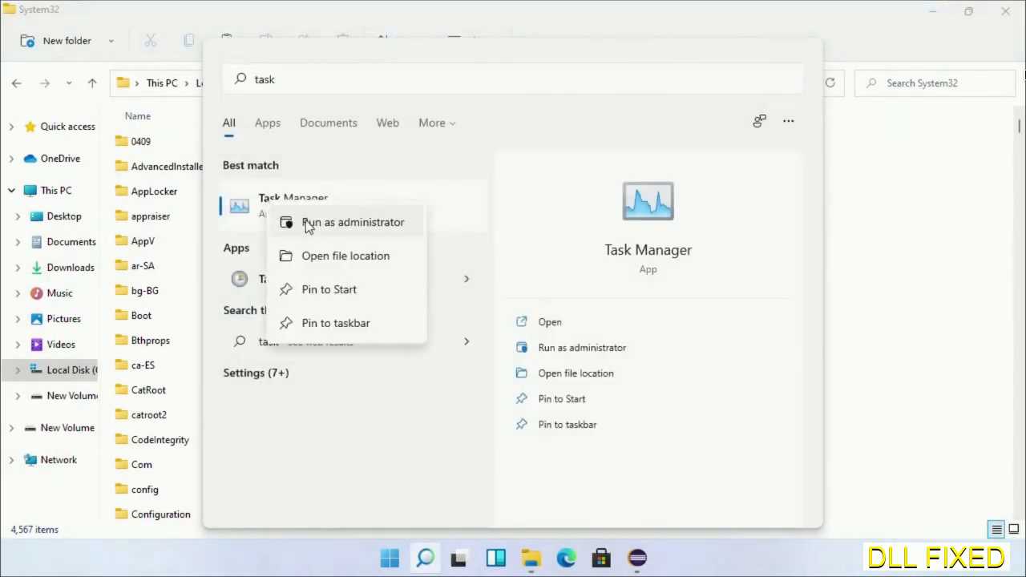
left_click(352, 222)
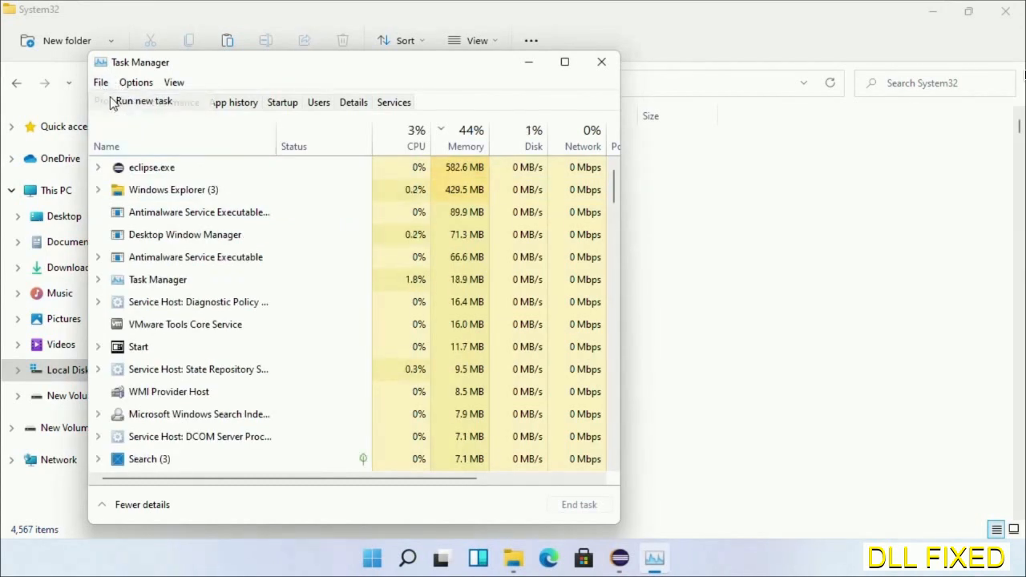
left_click(144, 101)
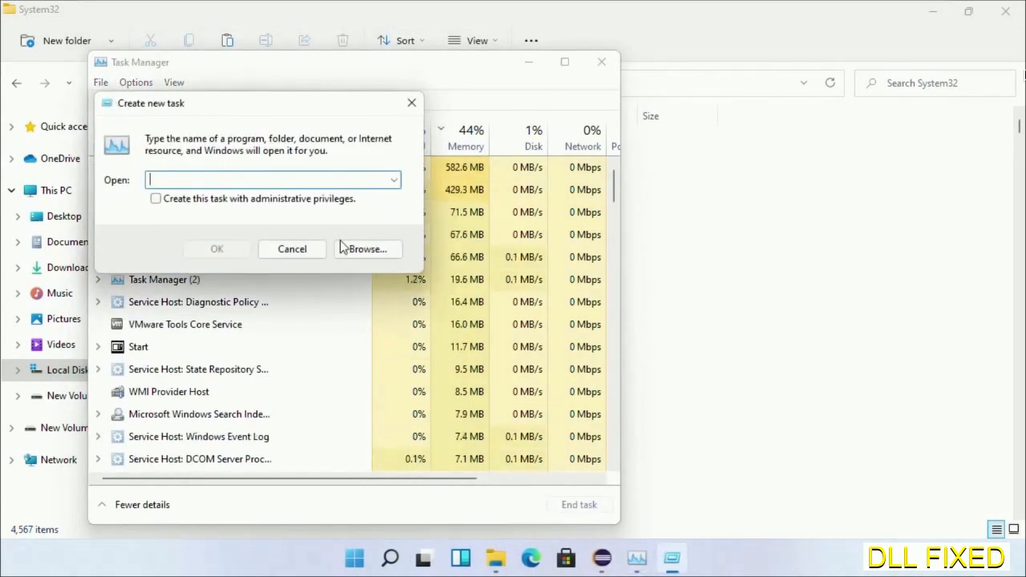
left_click(367, 248)
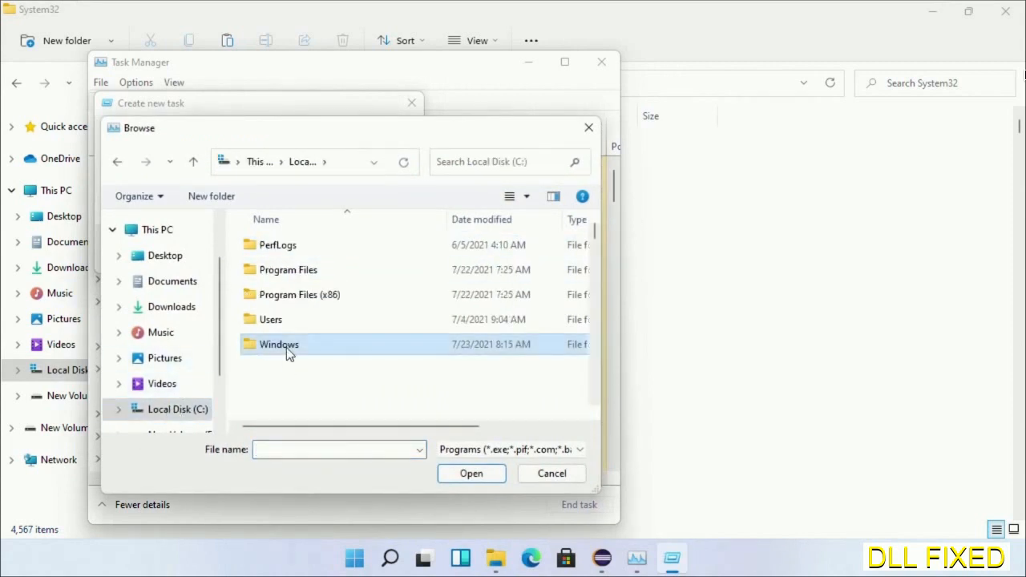
double_click(278, 343)
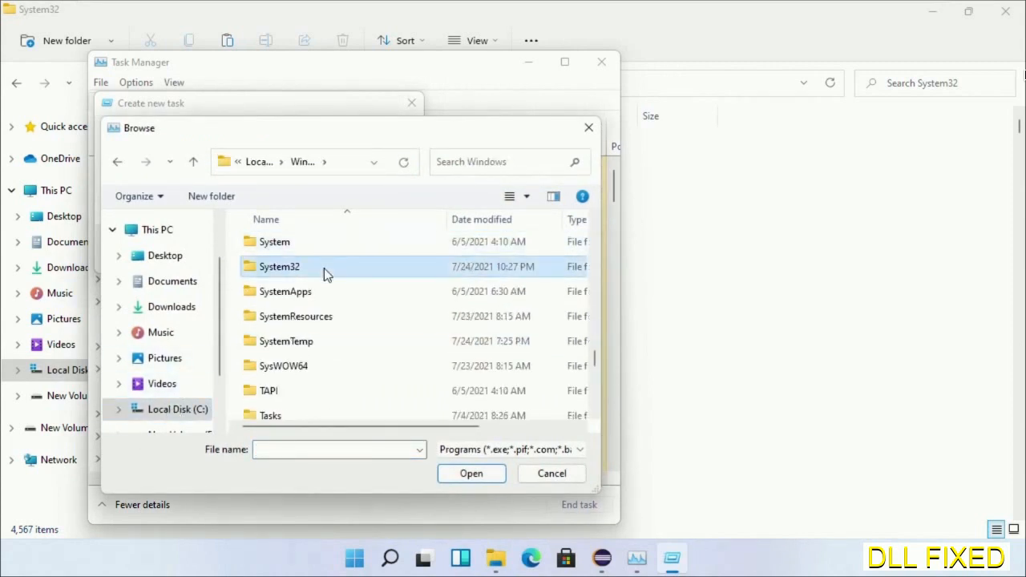
double_click(278, 266)
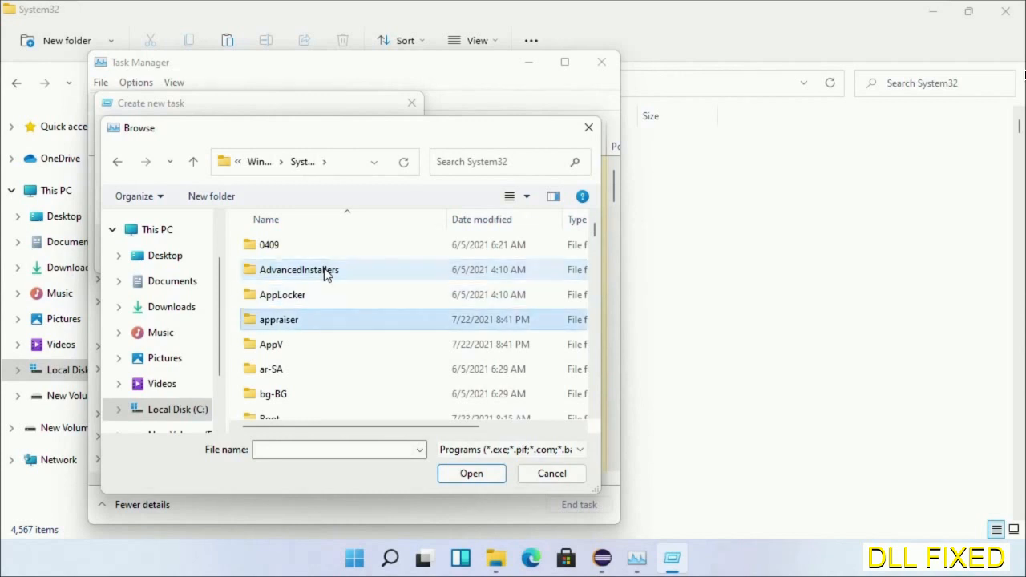
scroll("down", 3)
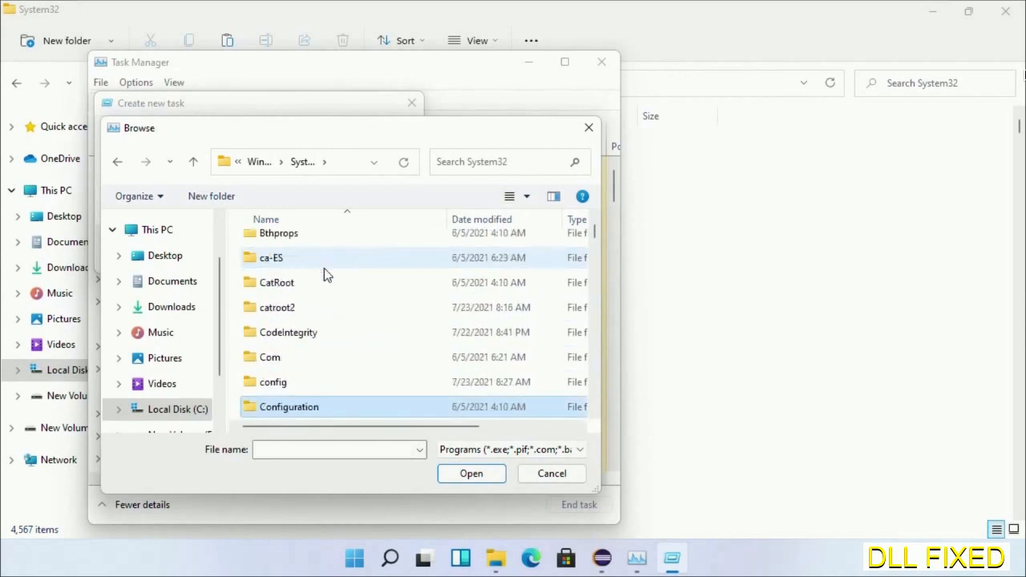
scroll("down", 3)
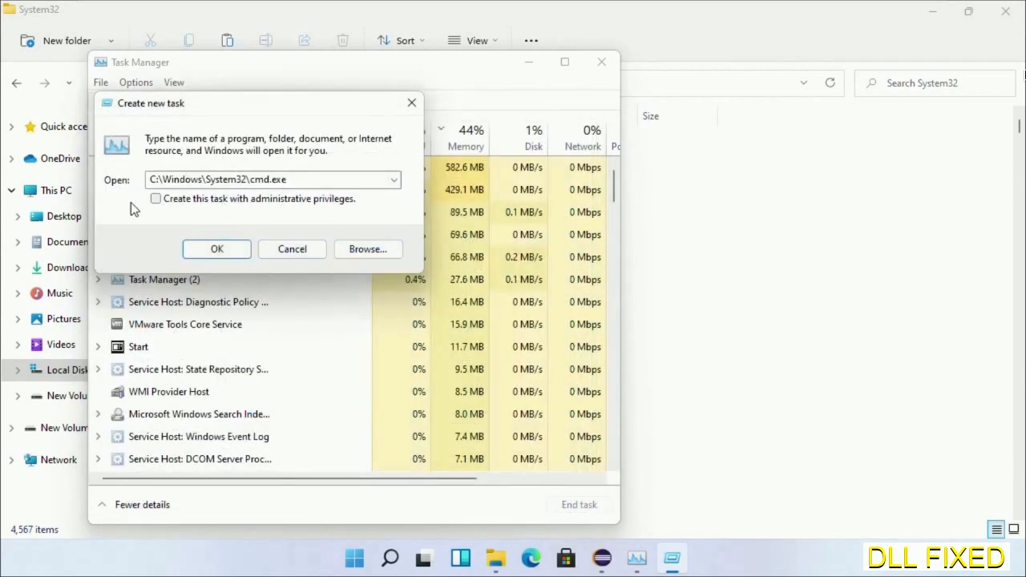
left_click(155, 198)
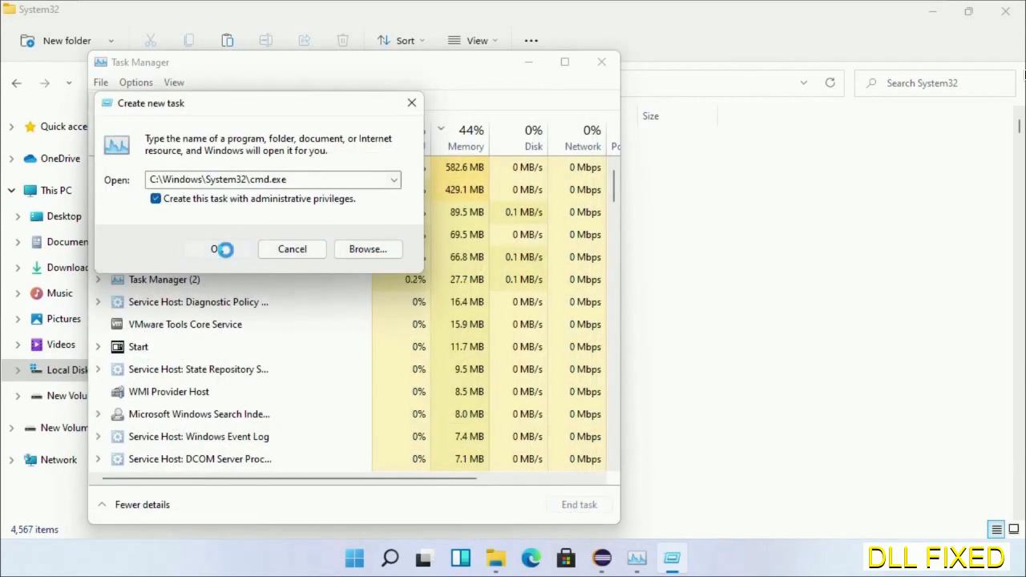
left_click(216, 248)
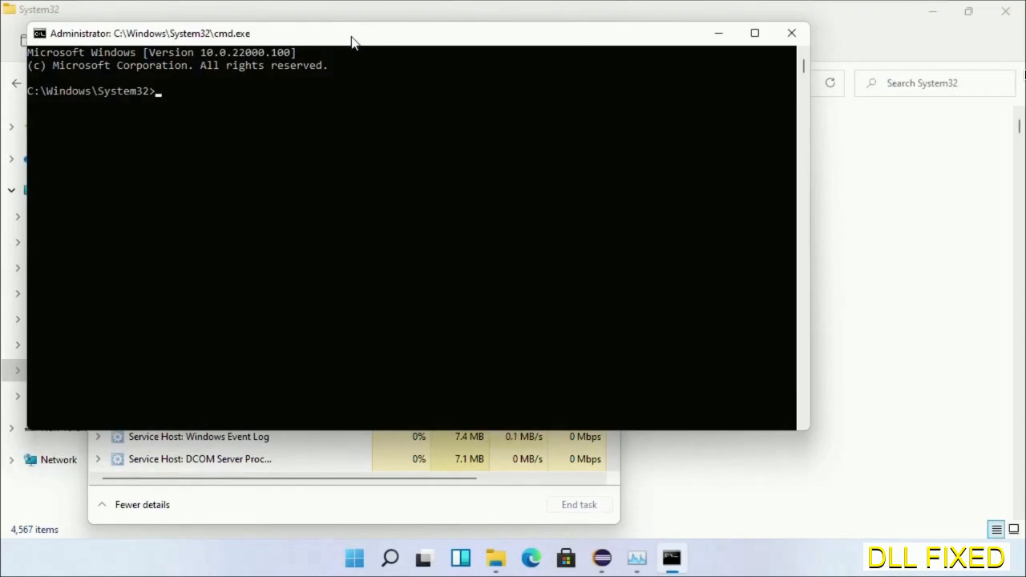
Schedule chkdsk c: /f /r for the next restart, confirming with Y.
type("chkdsk c /f /r")
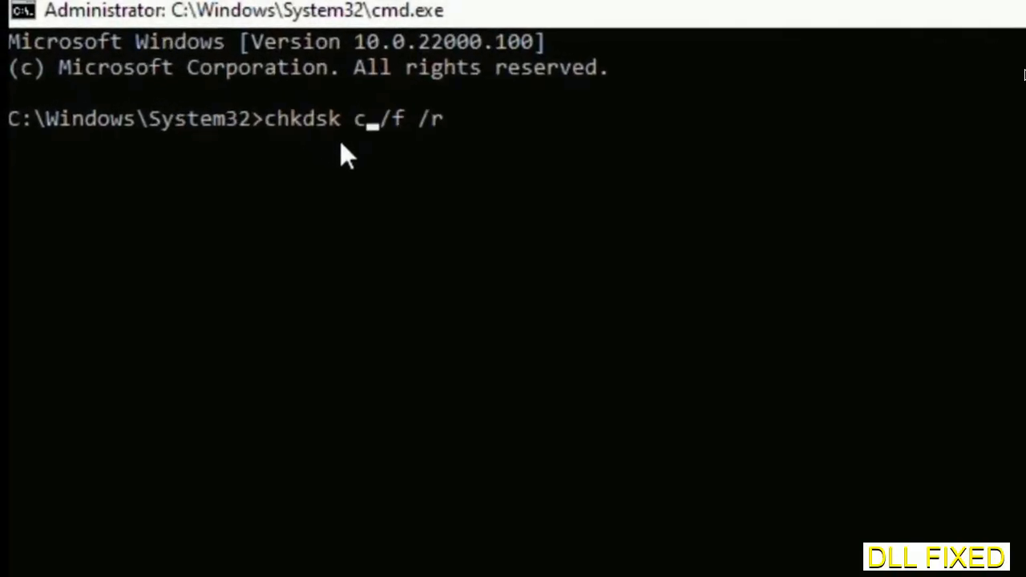
type(":")
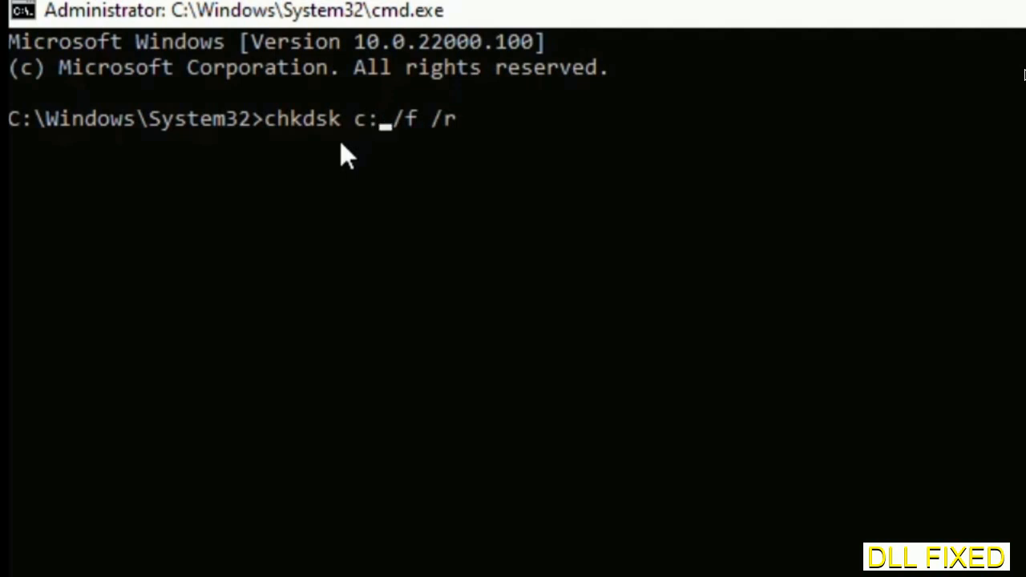
key("enter")
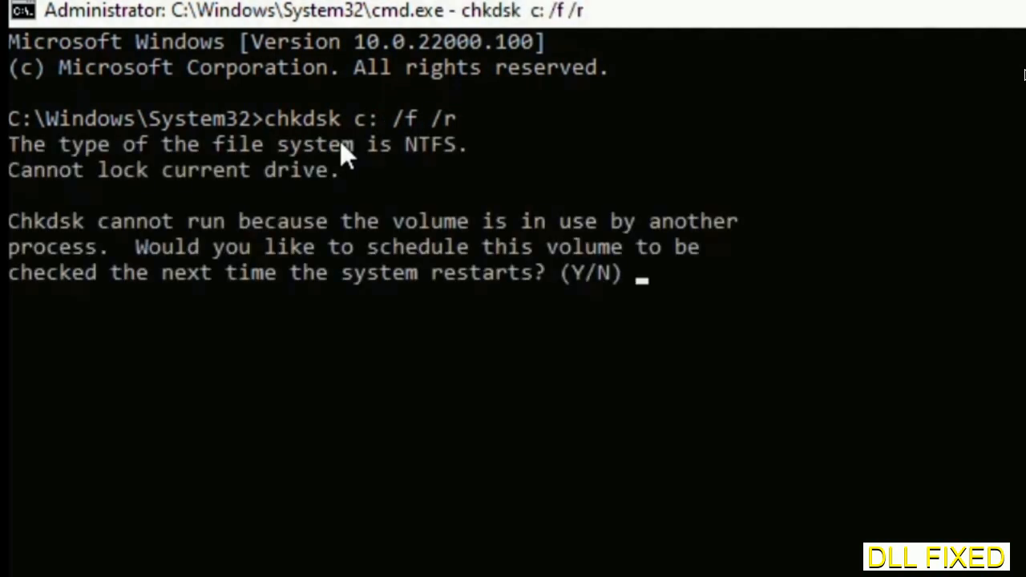
type("Y")
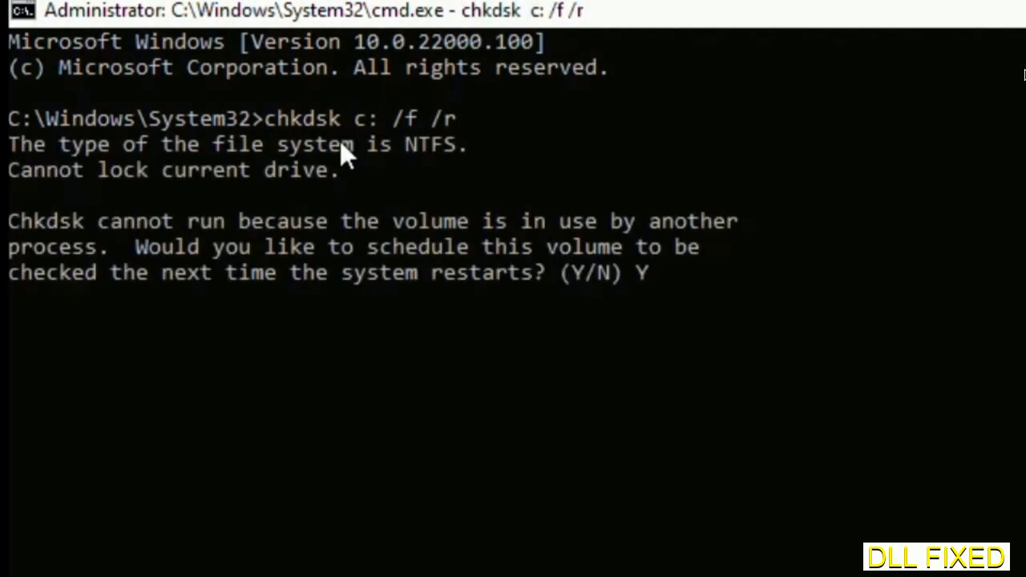
key("enter")
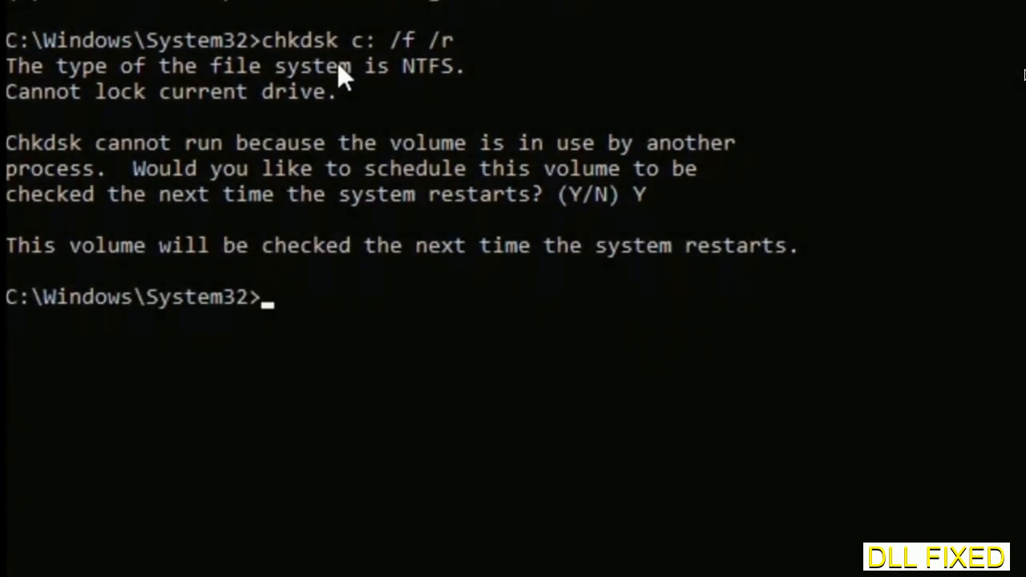
Start the sfc /scannow system file verification scan.
type("s")
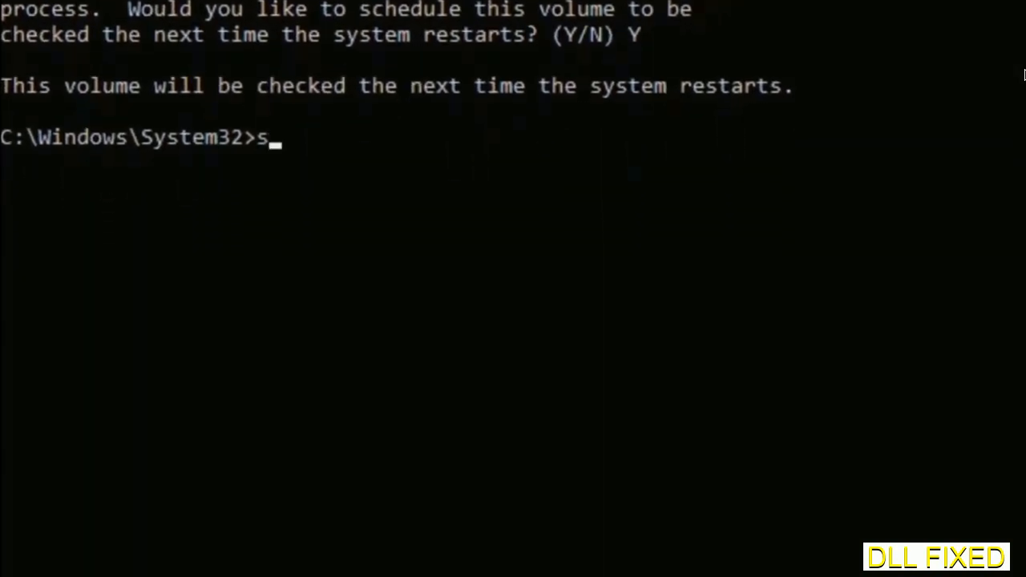
type("fc /s")
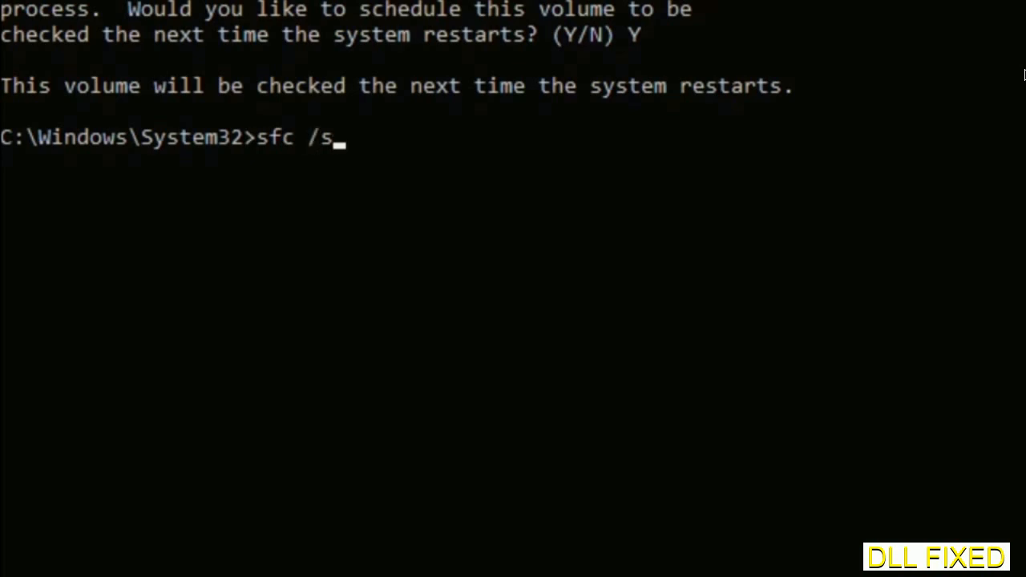
type("cannow")
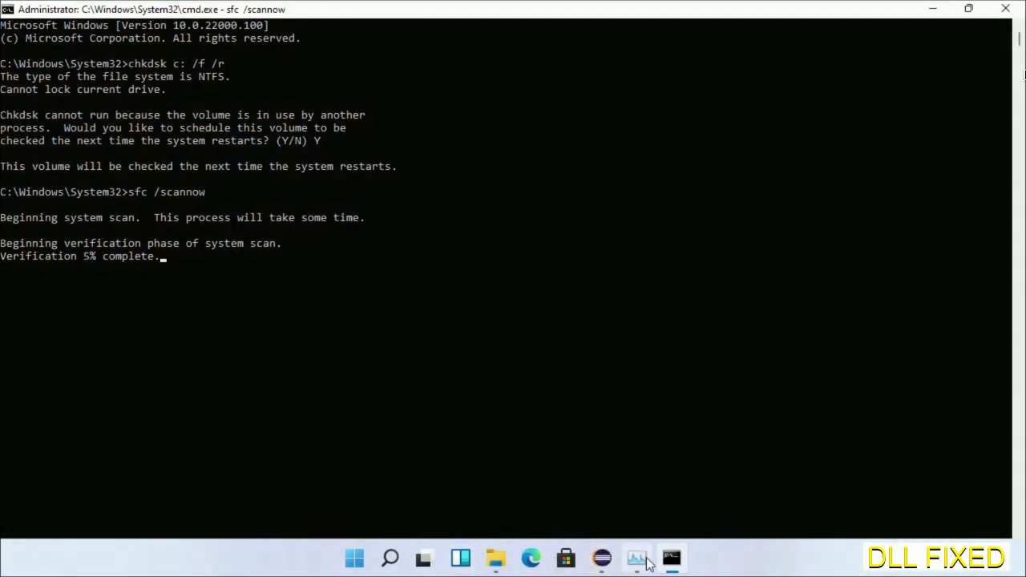
Launch another administrator cmd.exe through Task Manager's Run new task.
left_click(636, 558)
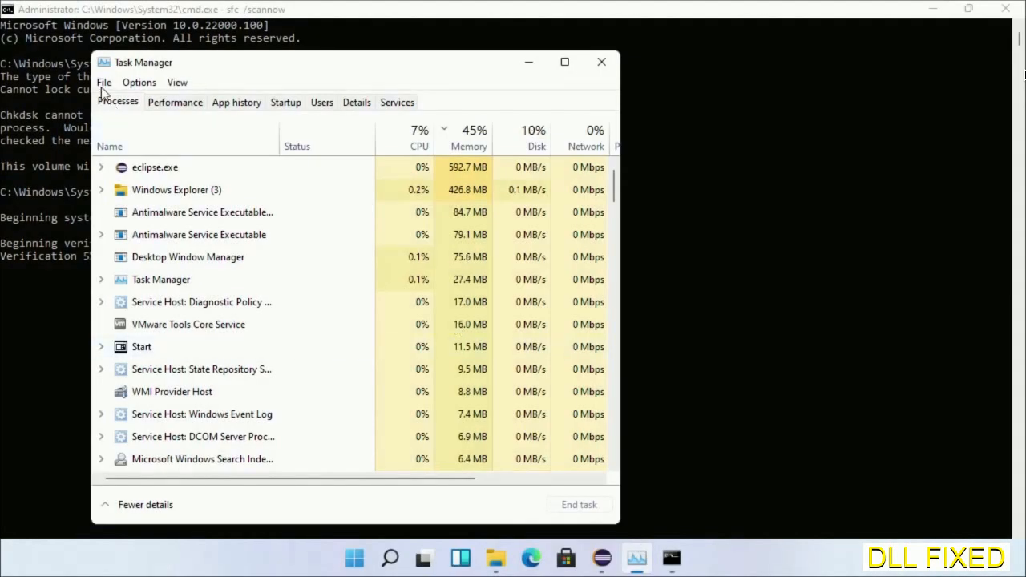
left_click(103, 82)
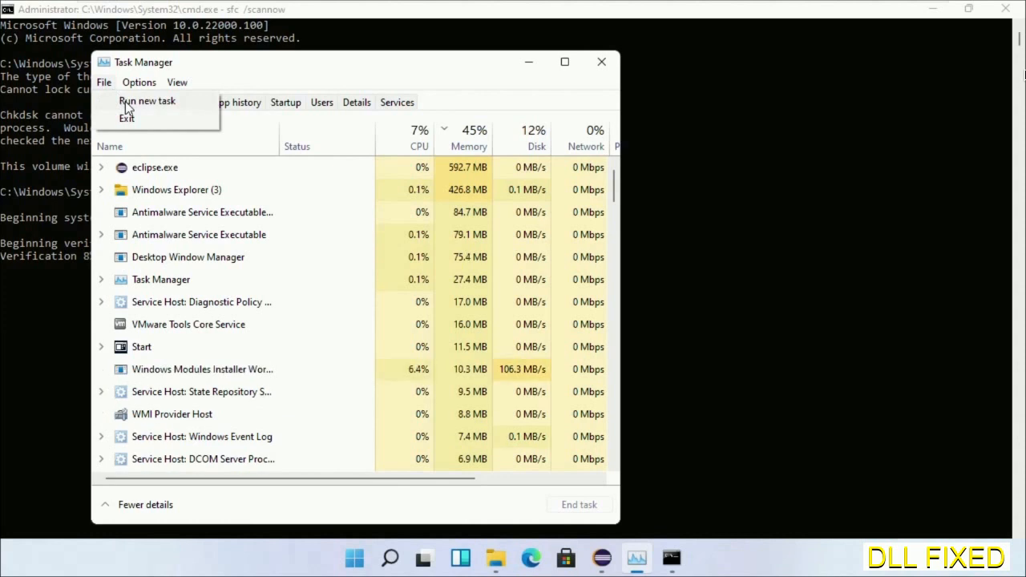
left_click(147, 100)
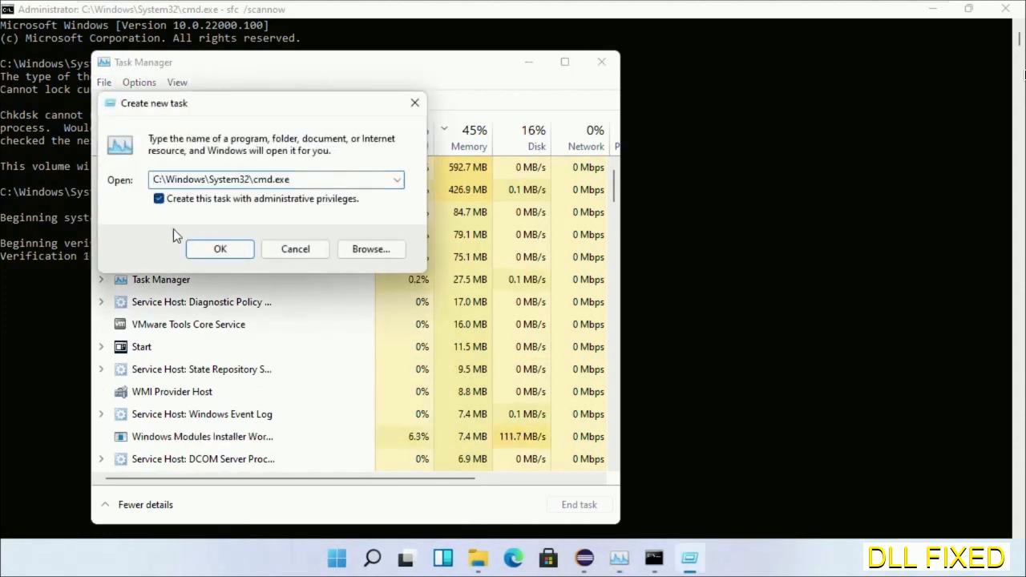
left_click(219, 249)
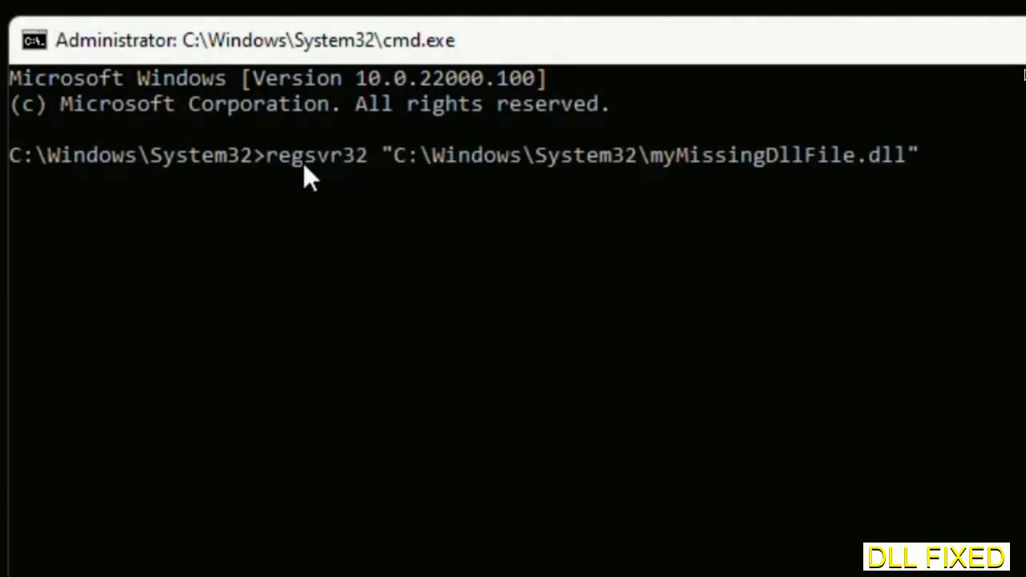
mouse_move(657, 174)
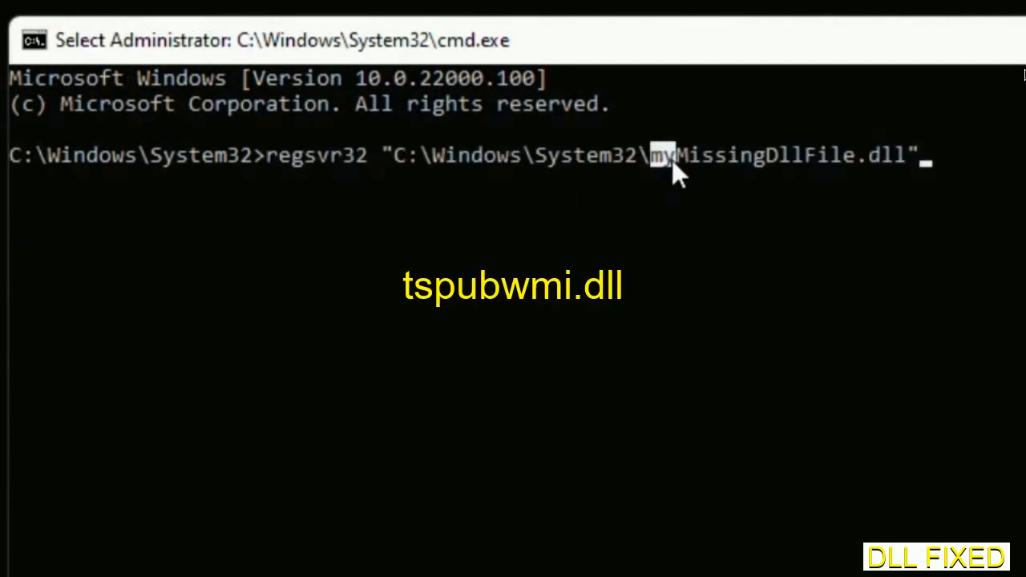
Select part of the myMissingDllFile.dll name in the regsvr32 command, then open Windows search.
left_click_drag(649, 155, 905, 154)
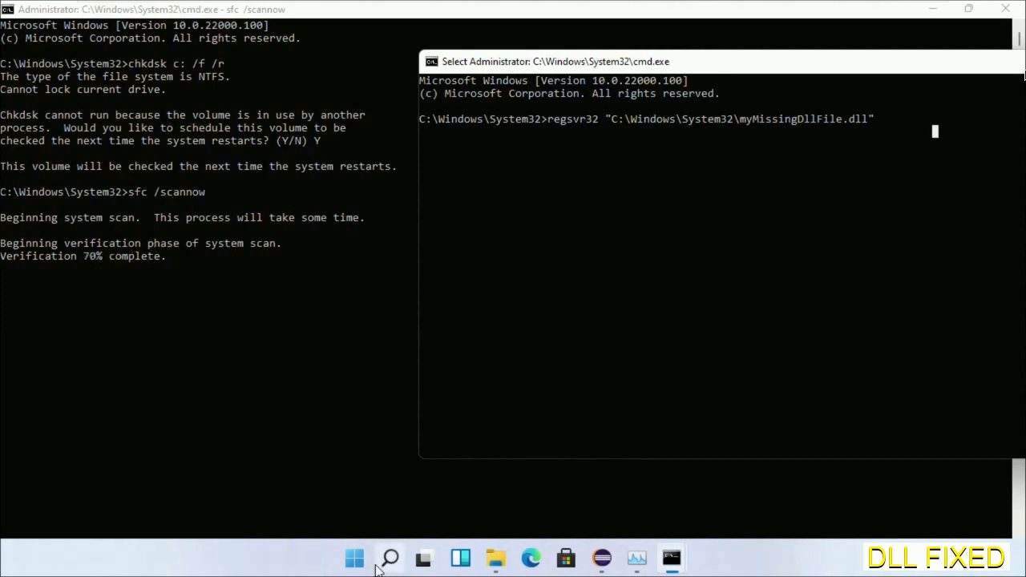
left_click(389, 558)
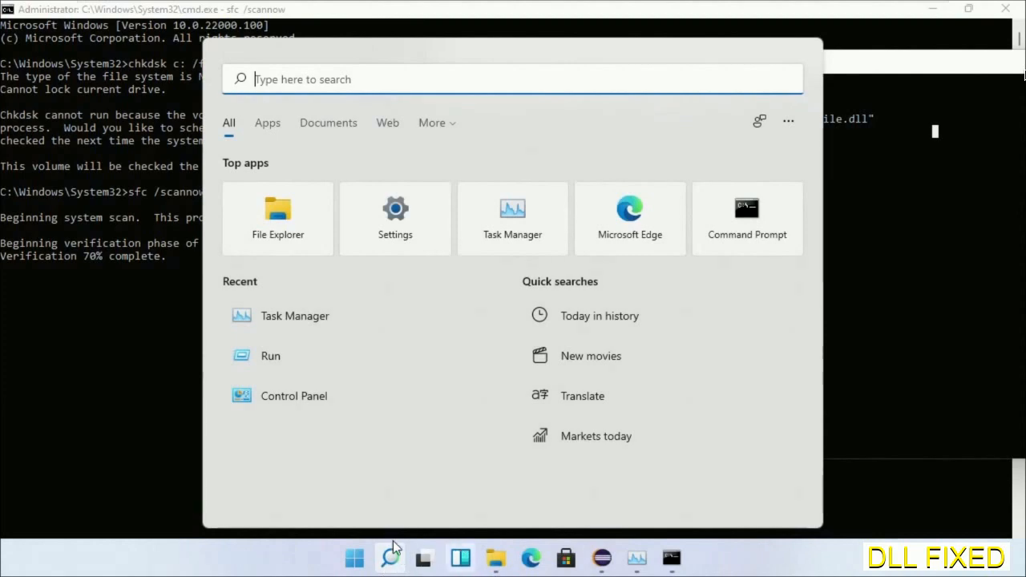